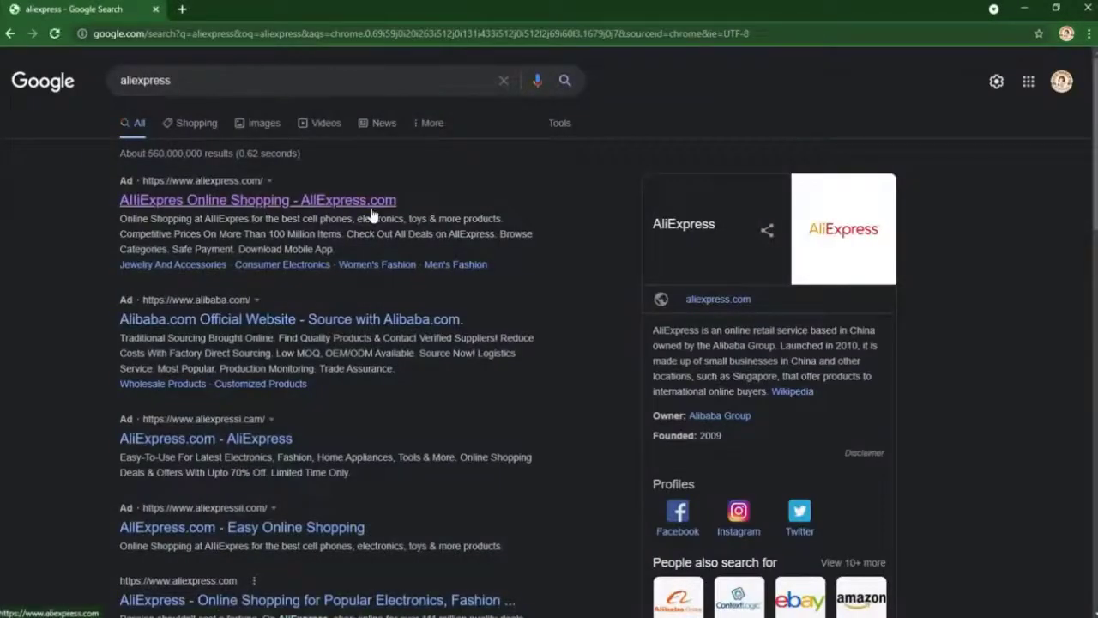
Step: Go to AliExpress from Google, search for 'cat shirt', and open a cat T-shirt listing
left_click(246, 200)
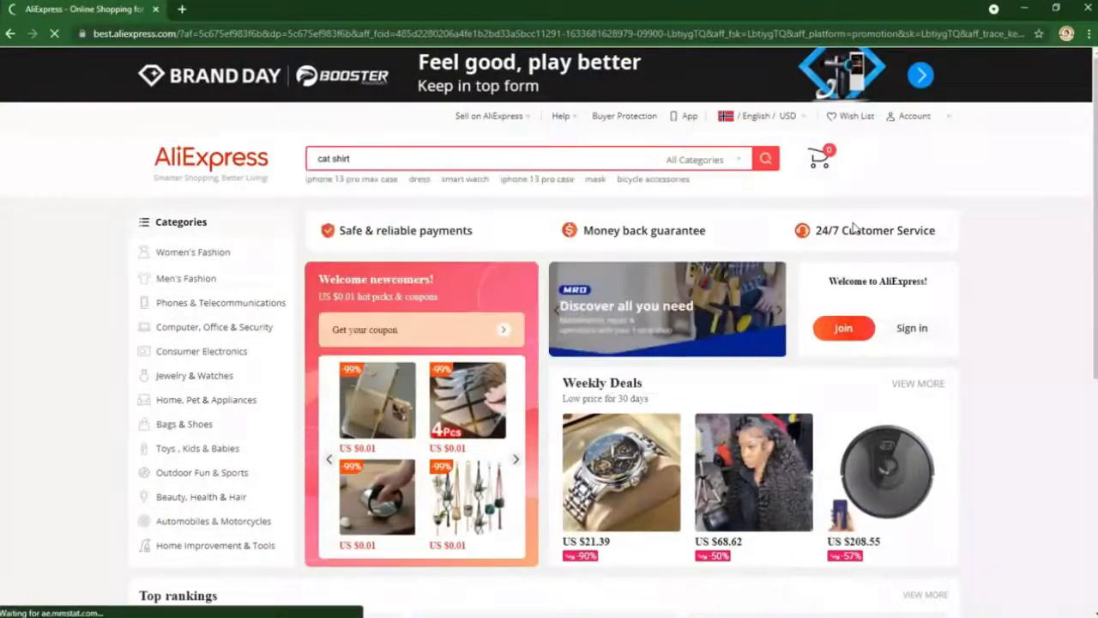
left_click(766, 158)
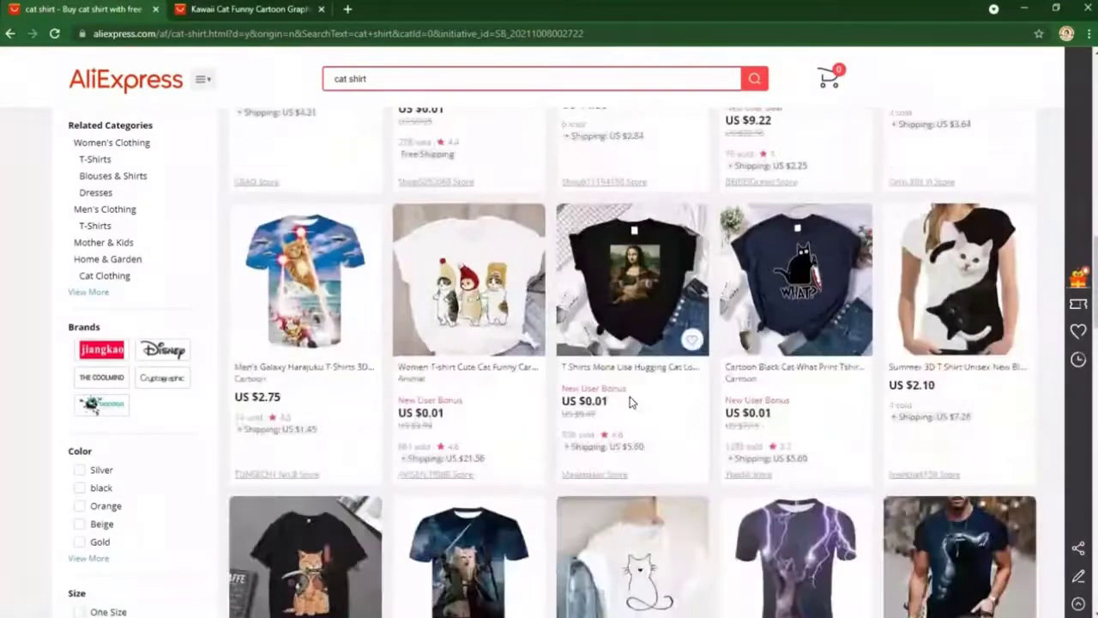
left_click(468, 283)
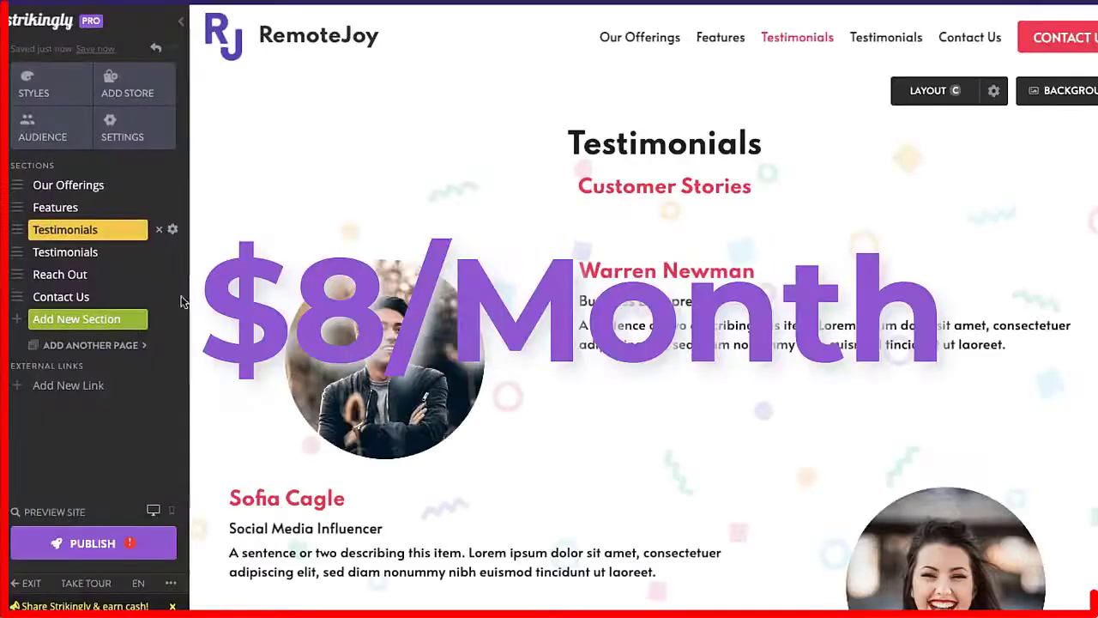
Step: Add a Simple Blog section titled The Blog below the RemoteJoy Testimonials section
left_click(76, 320)
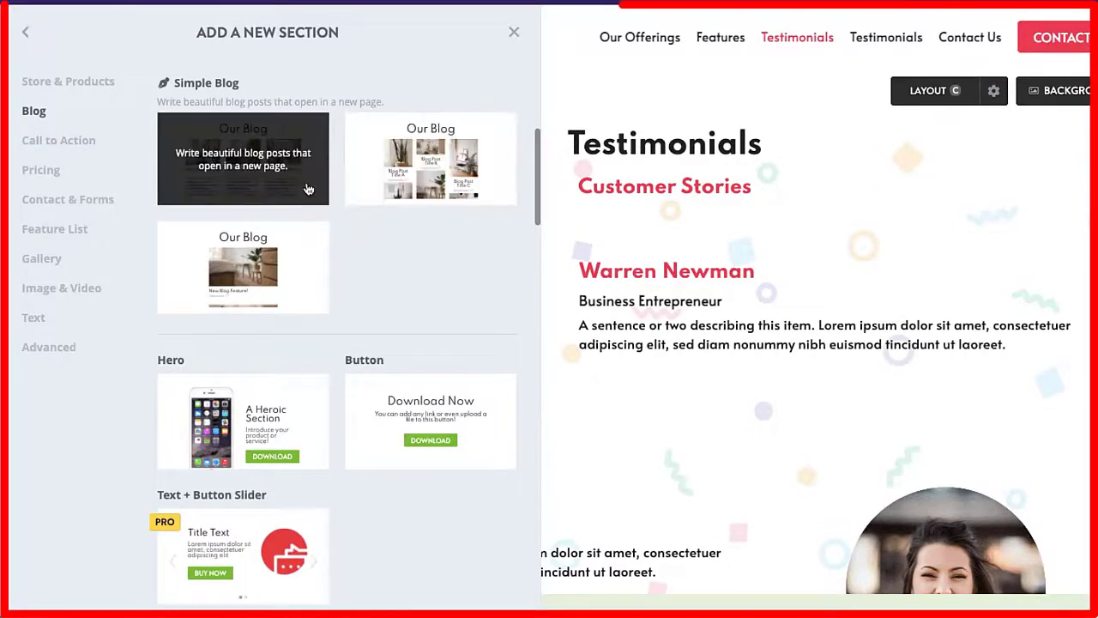
left_click(243, 158)
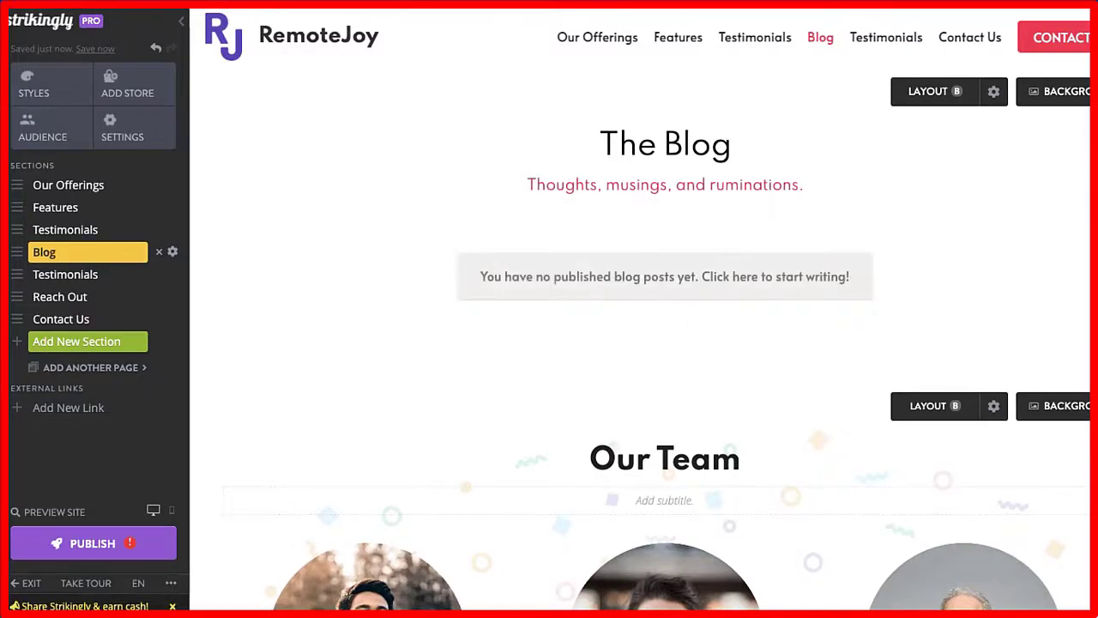
left_click(248, 10)
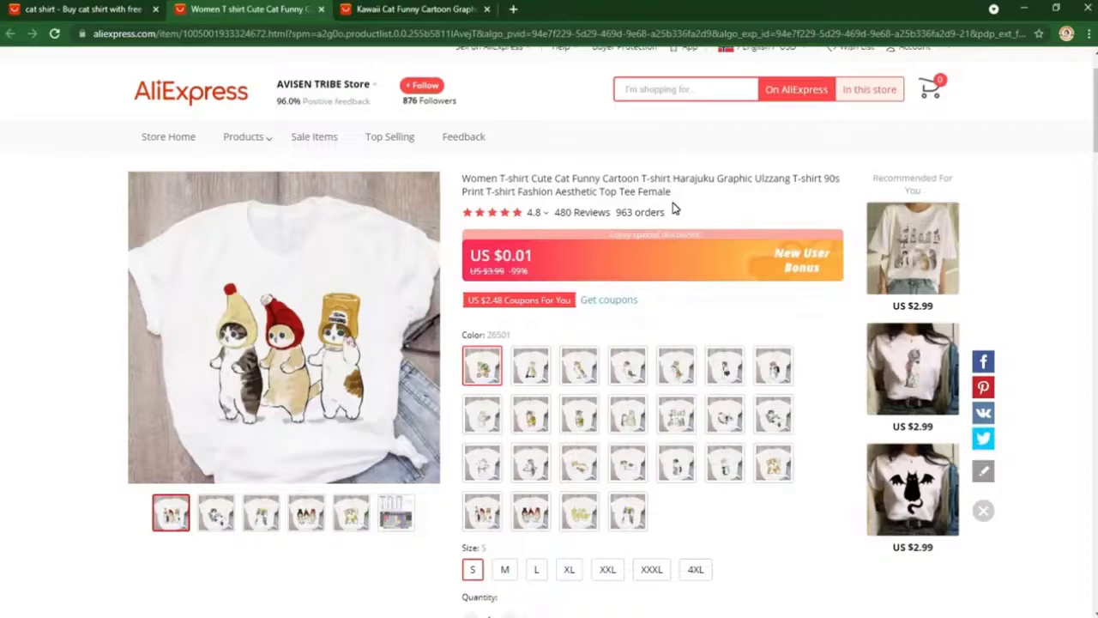
scroll("down", 3)
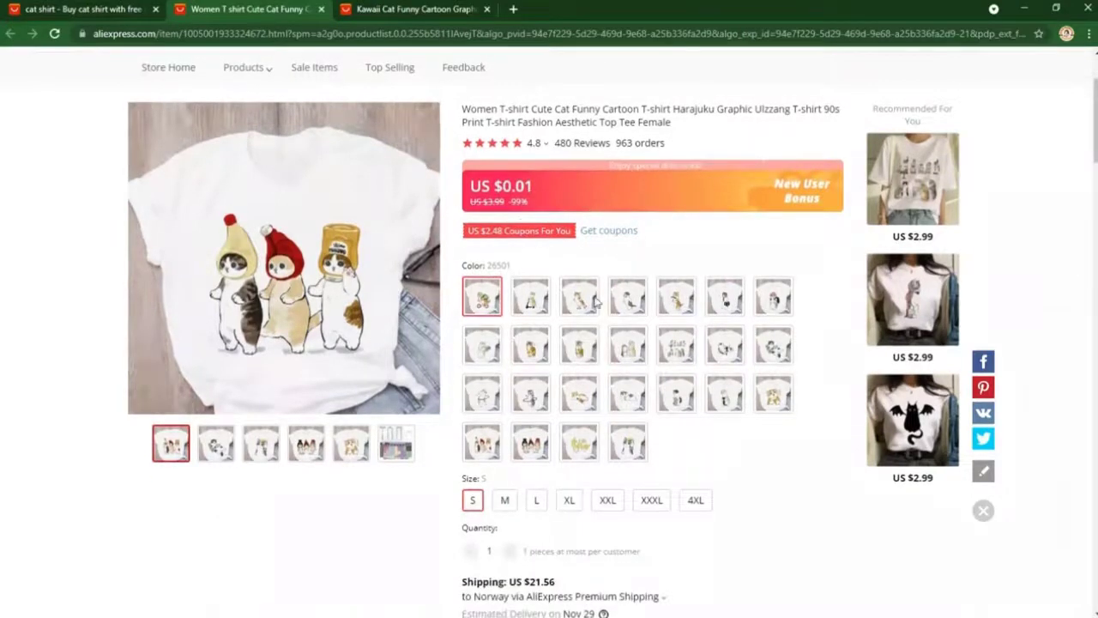
scroll("down", 3)
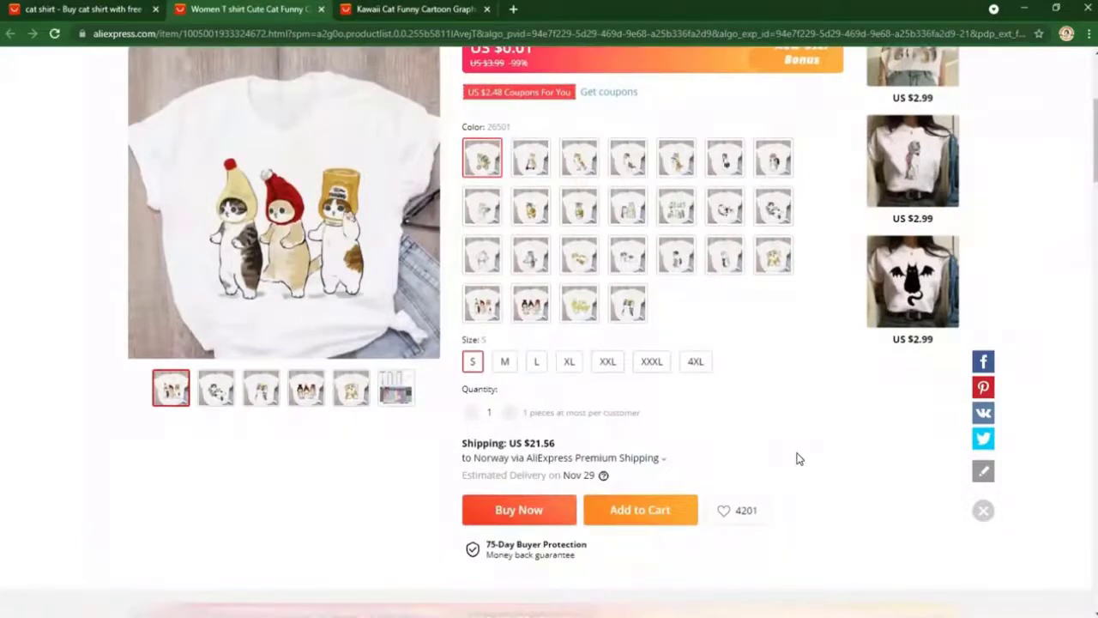
scroll("up", 3)
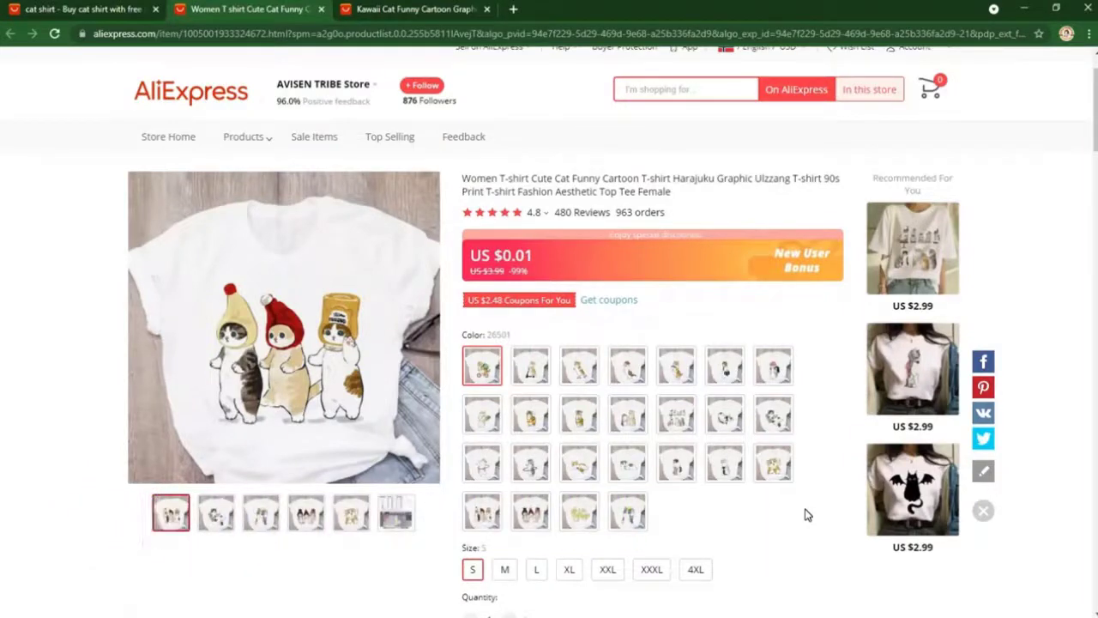
left_click(579, 365)
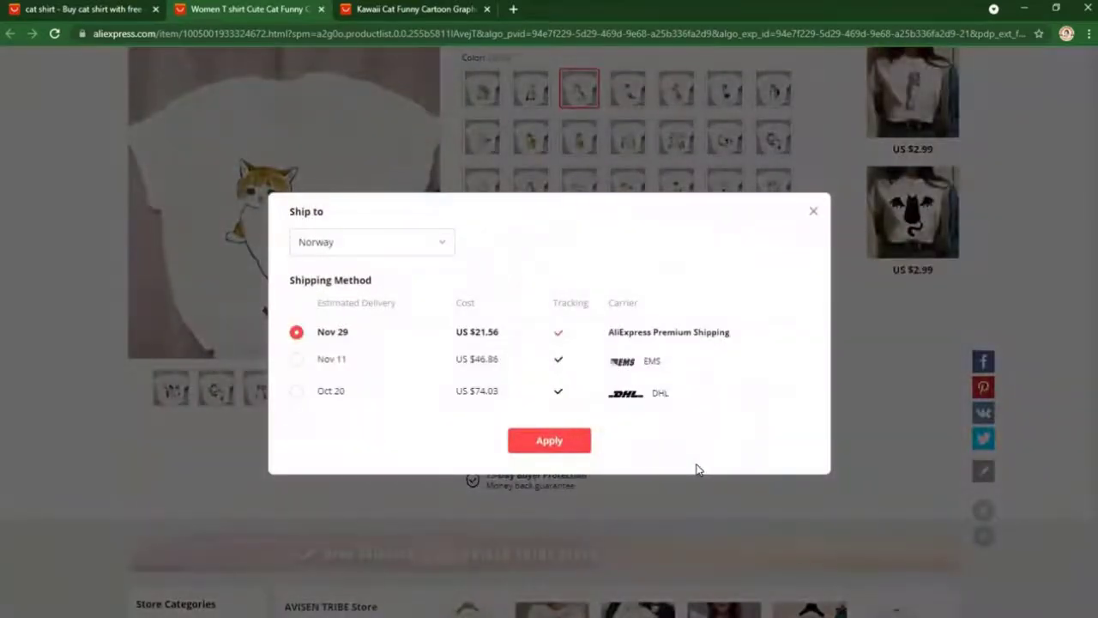
Step: Ship to the United States with US $2.96 AliExpress Standard Shipping, then close the dialog
left_click(371, 242)
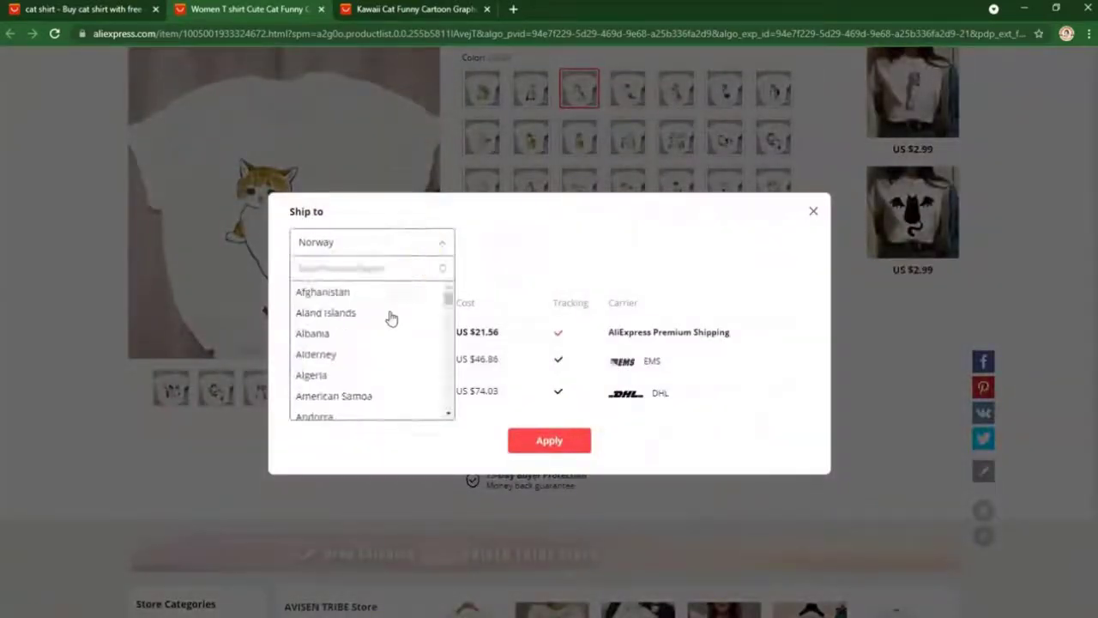
scroll("down", 3)
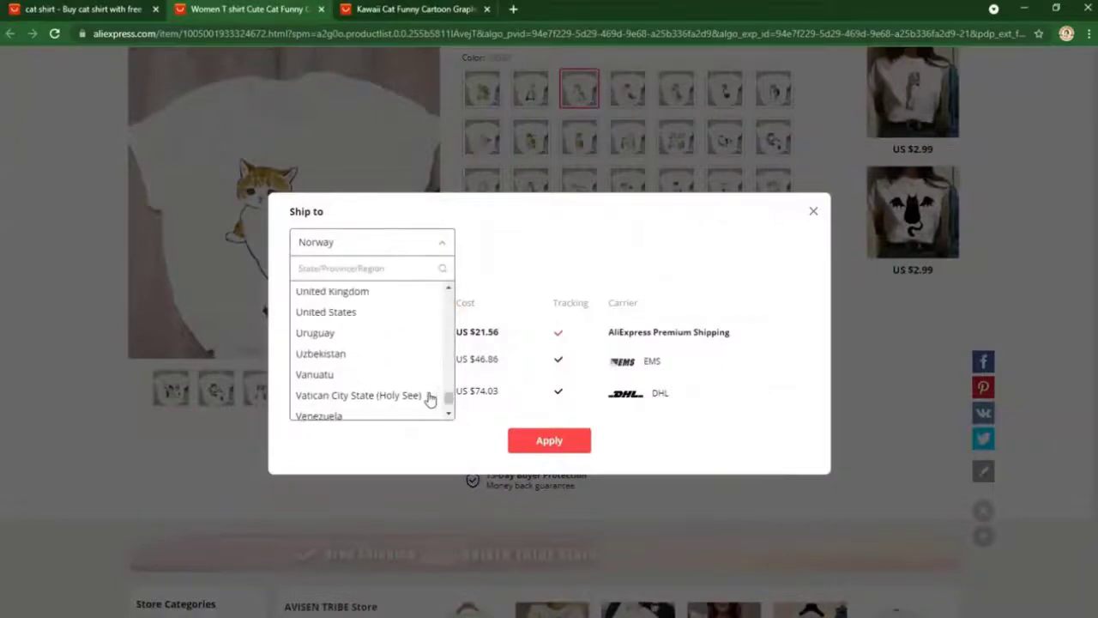
left_click(326, 312)
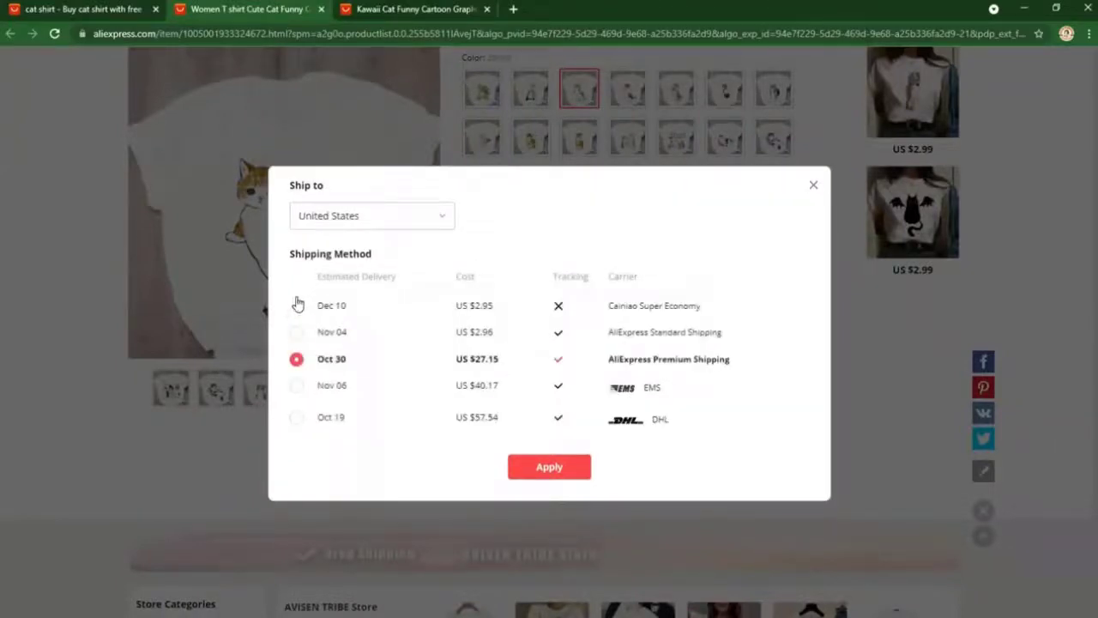
left_click(296, 332)
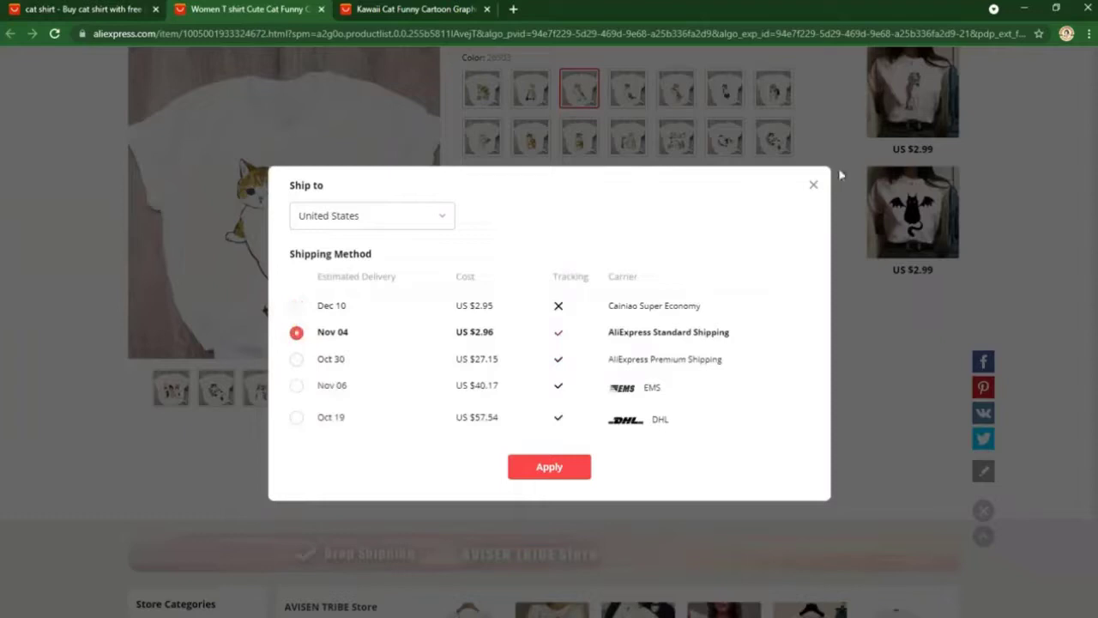
mouse_move(814, 187)
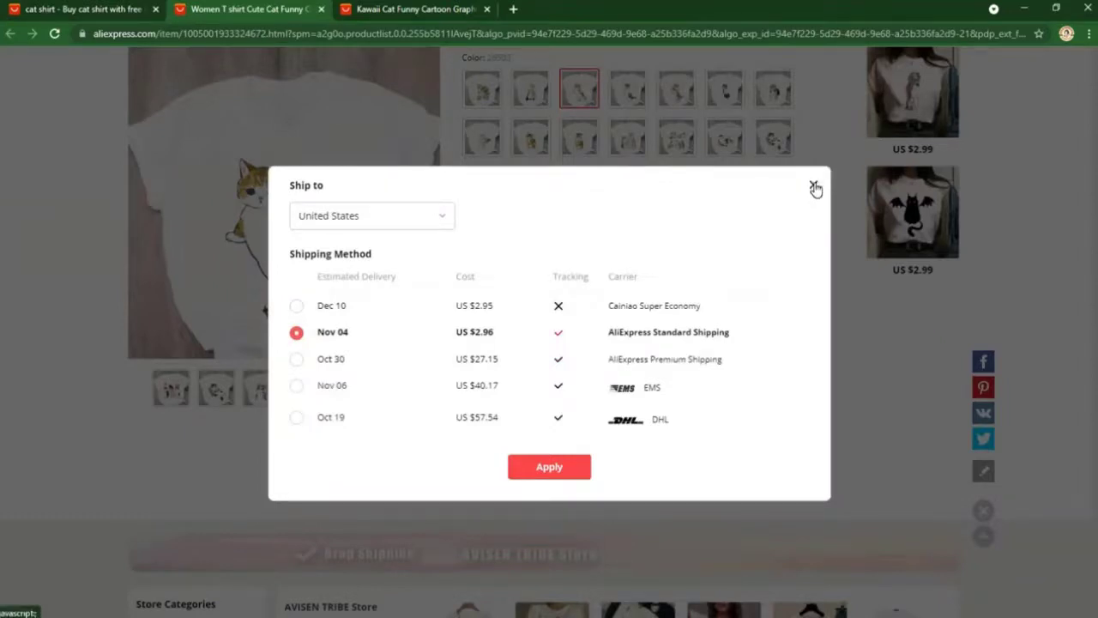
left_click(815, 187)
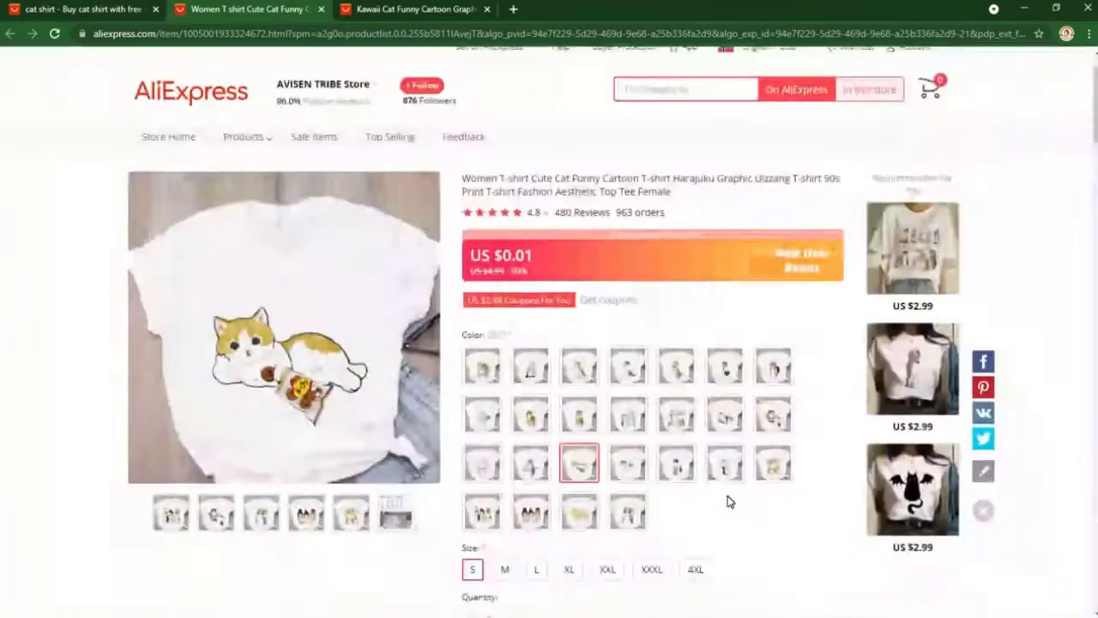
Step: Check the size chart, then open the CUSTOMER REVIEWS (480) tab showing a 4.8 rating
scroll("down", 3)
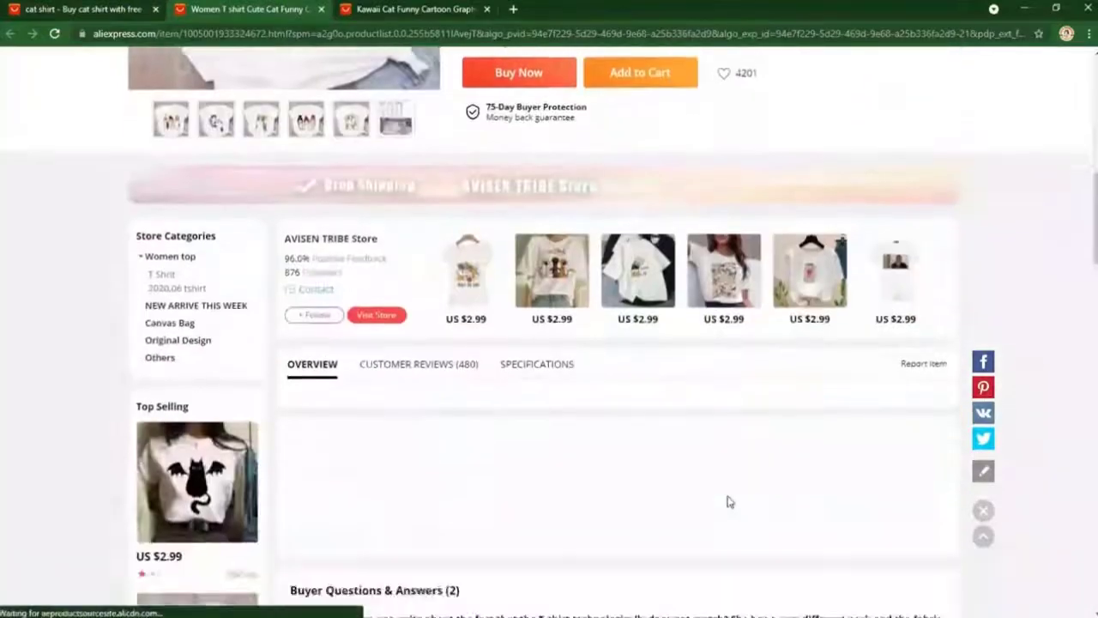
scroll("down", 3)
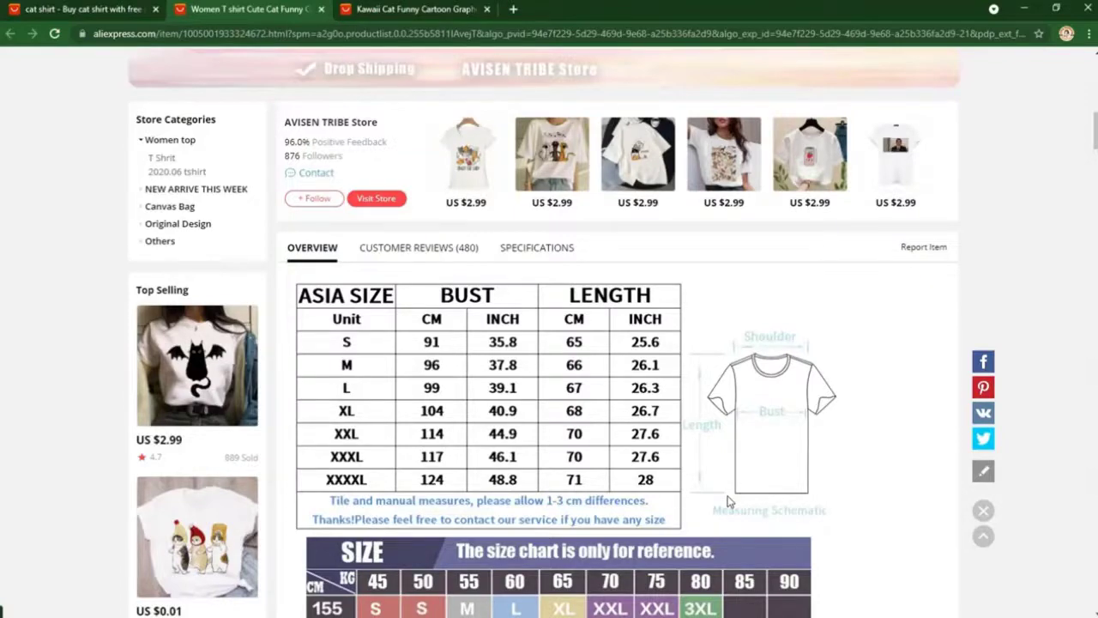
left_click(417, 247)
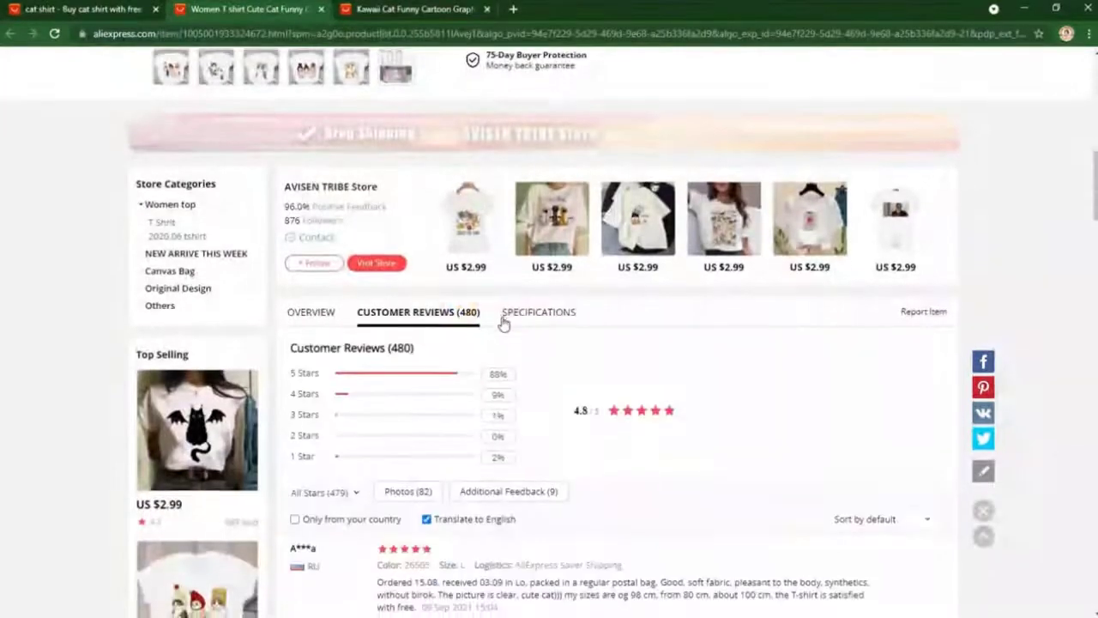
scroll("down", 3)
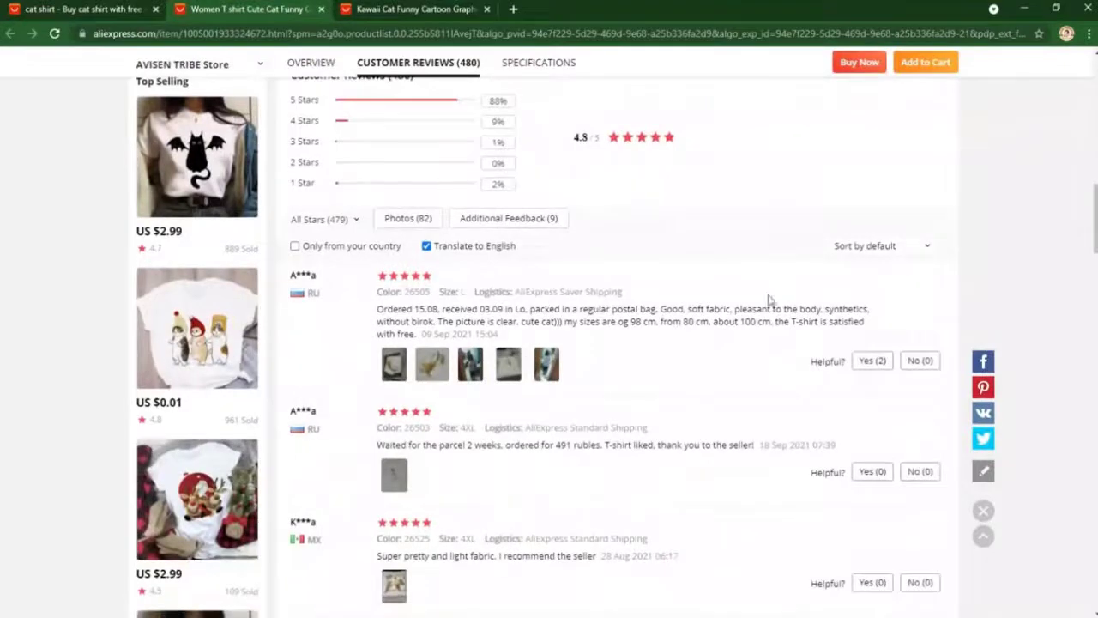
scroll("down", 3)
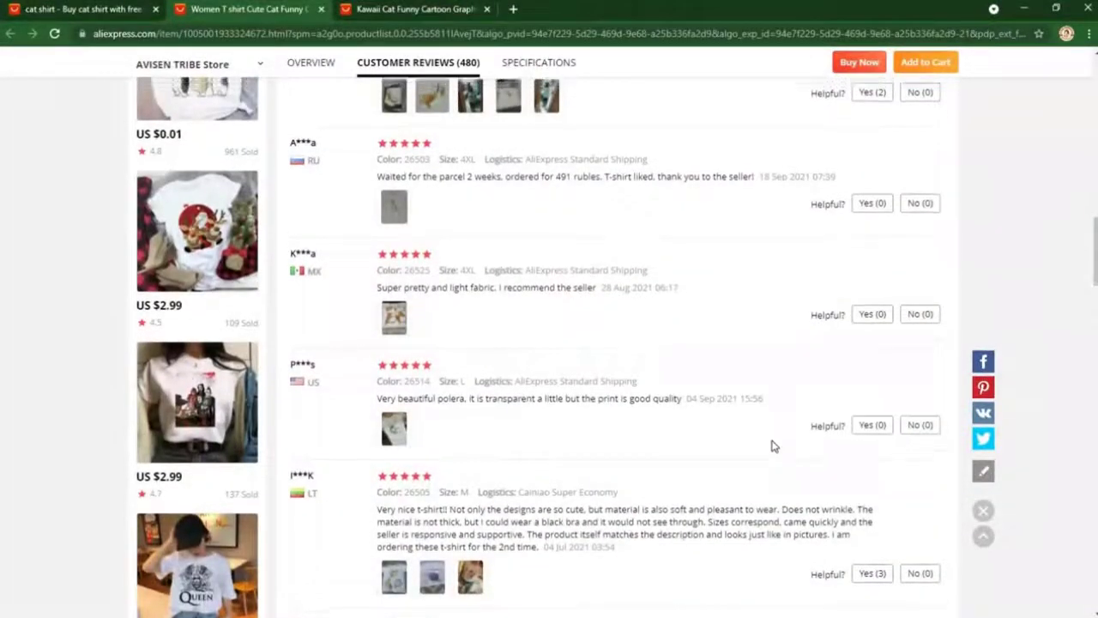
scroll("down", 3)
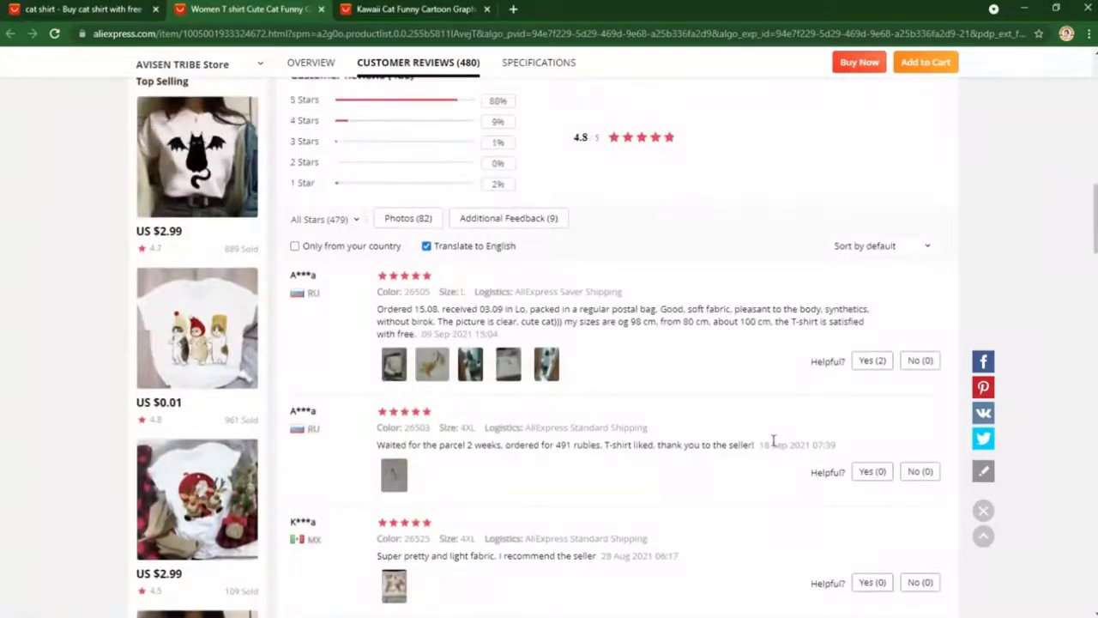
scroll("down", 3)
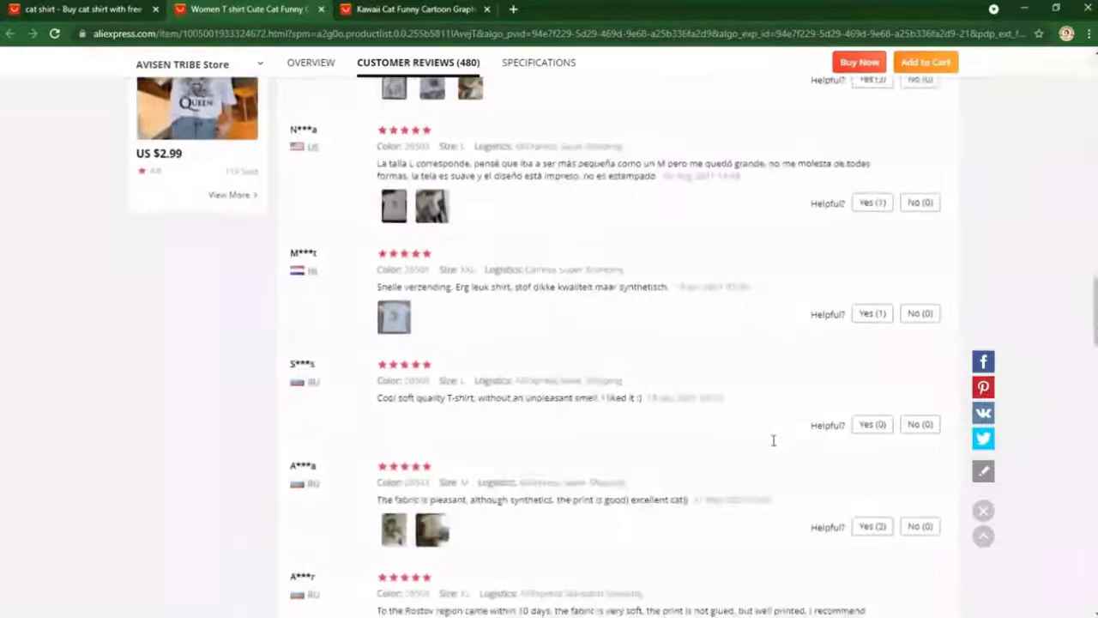
scroll("up", 3)
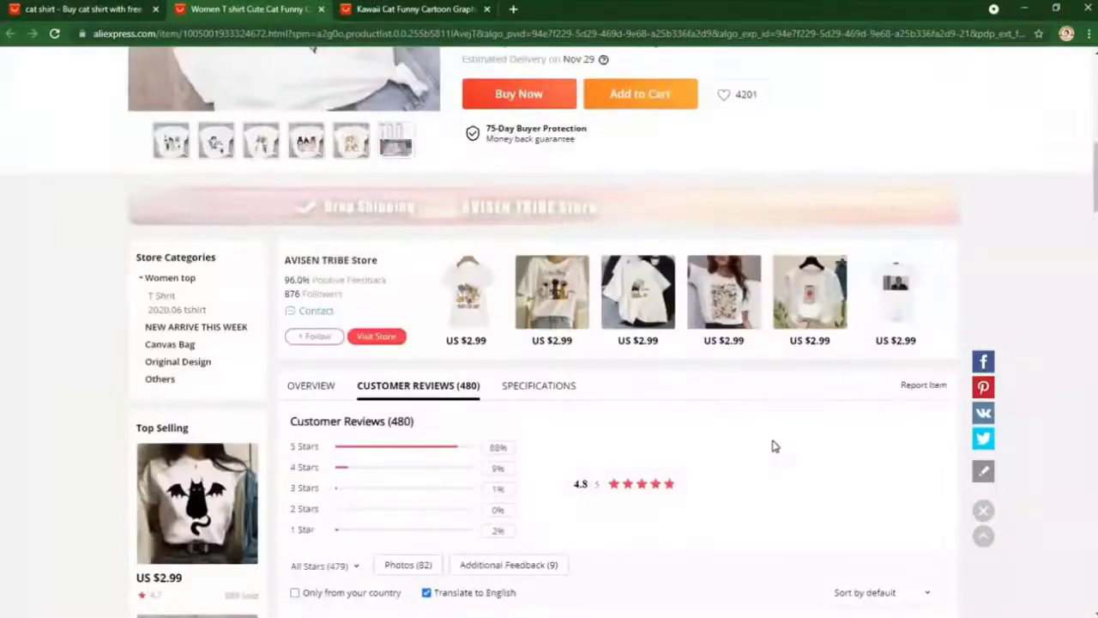
scroll("down", 3)
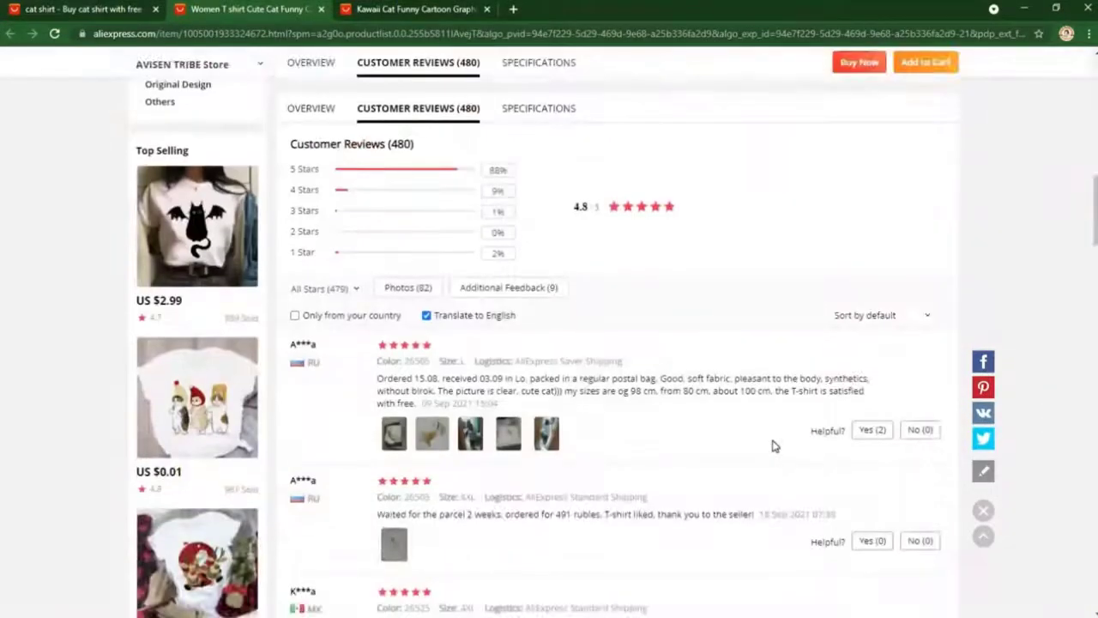
scroll("down", 3)
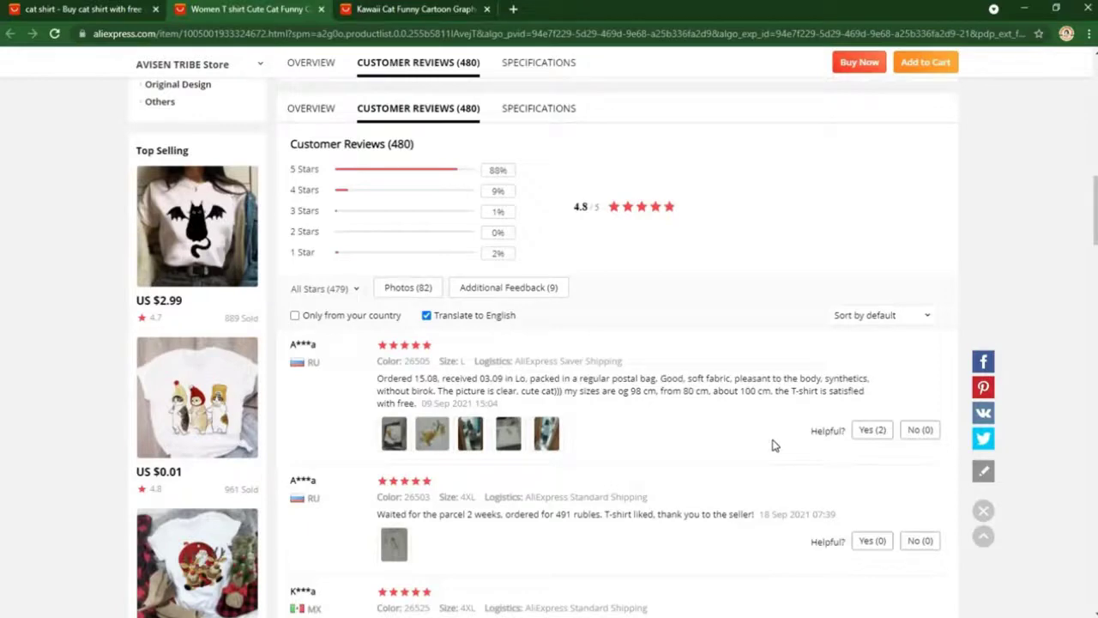
scroll("down", 3)
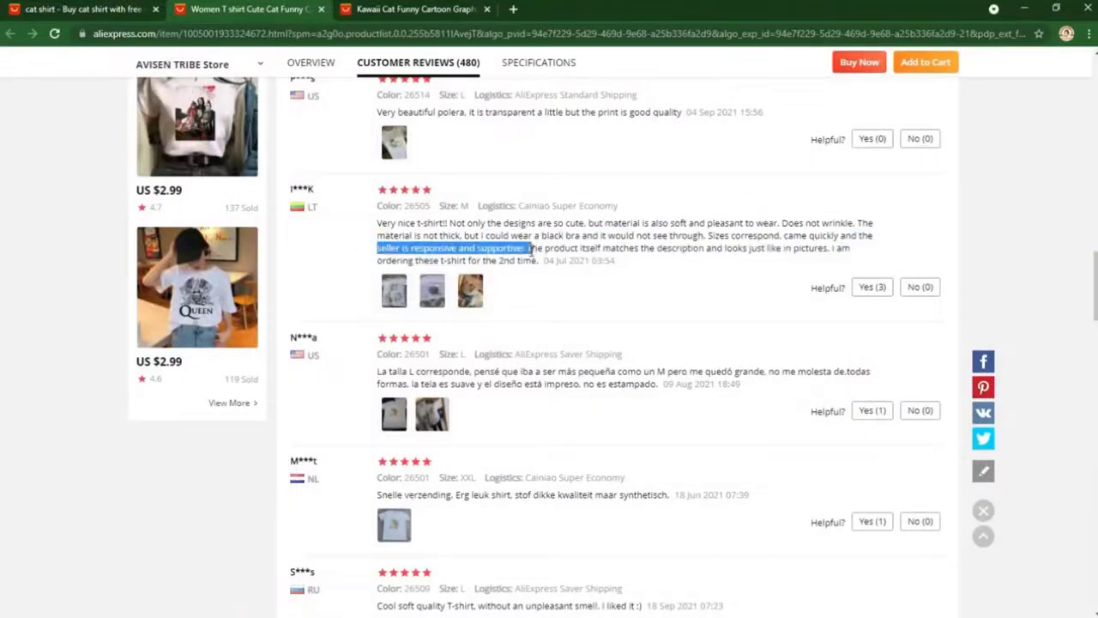
scroll("up", 3)
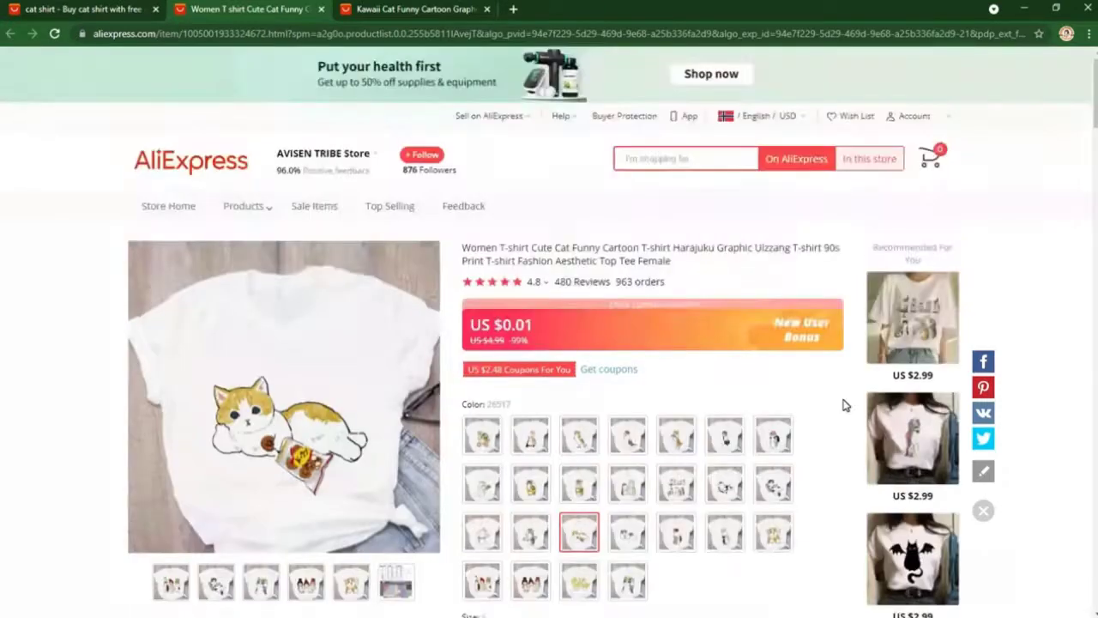
Step: Open the AliExpress Dropshipper Center dashboard in a new tab and browse its overview
scroll("down", 3)
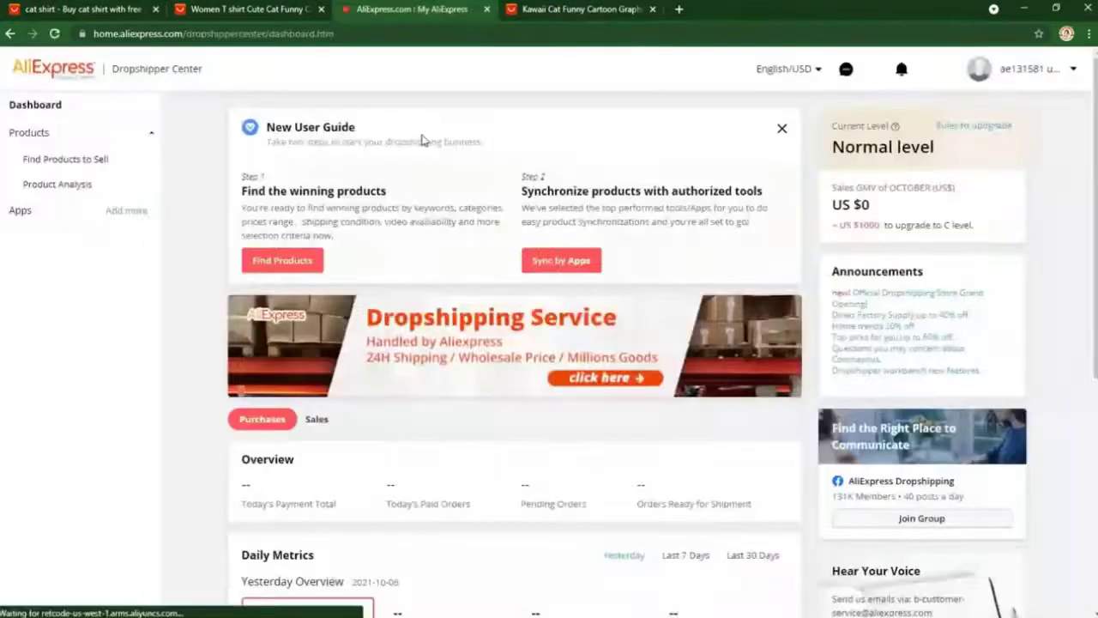
Step: Run Product Analysis on the cat T-shirt URL, showing AVISEN TRIBE Store and its sales chart
scroll("down", 3)
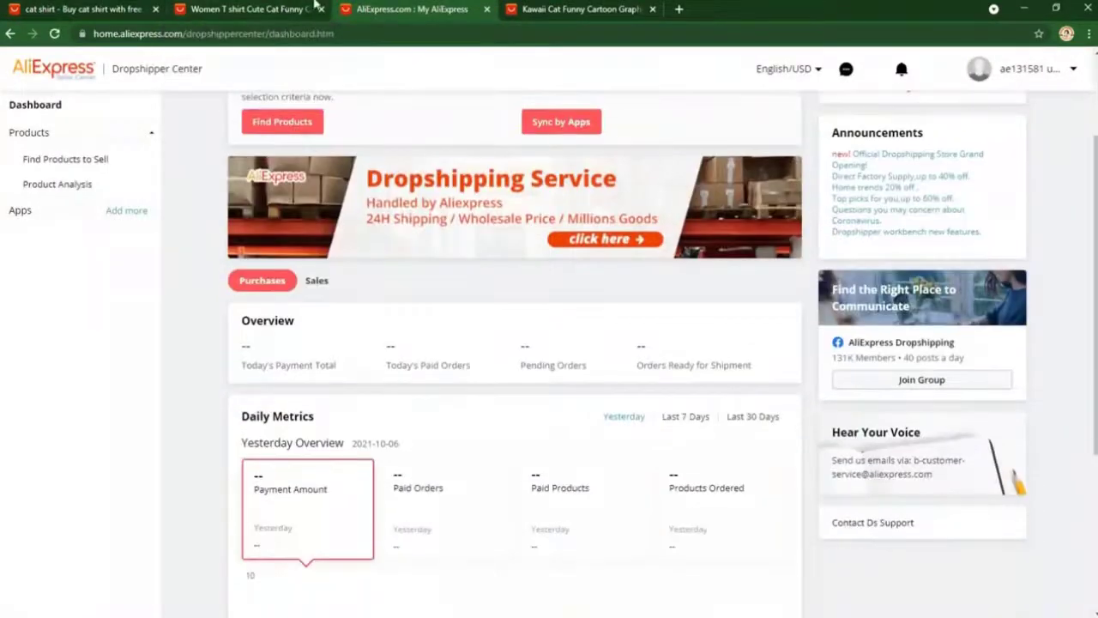
left_click(249, 10)
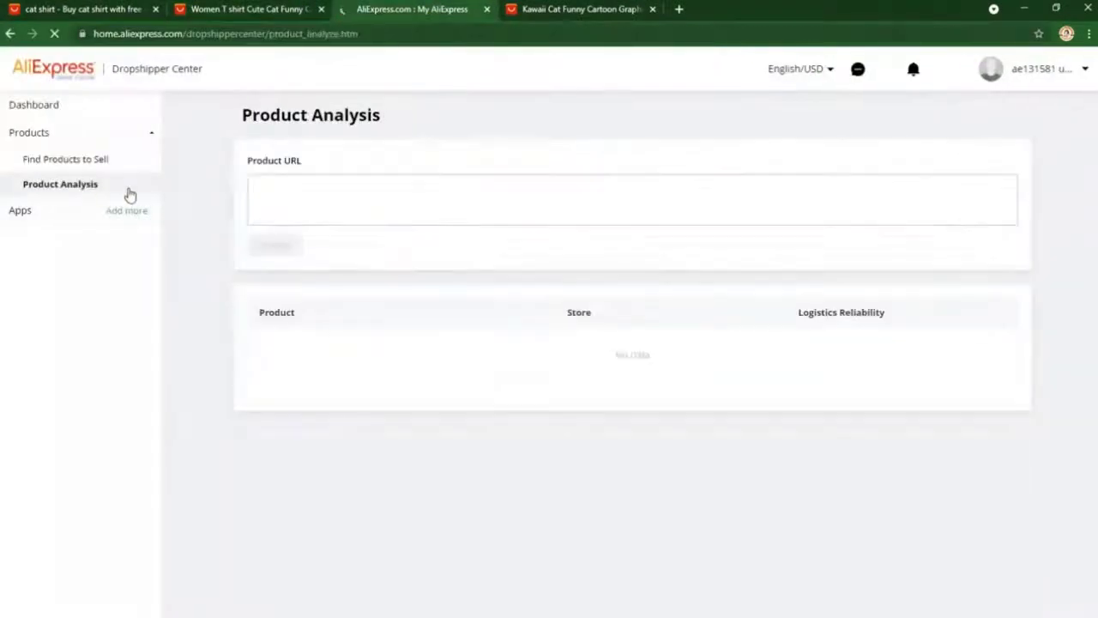
left_click(275, 244)
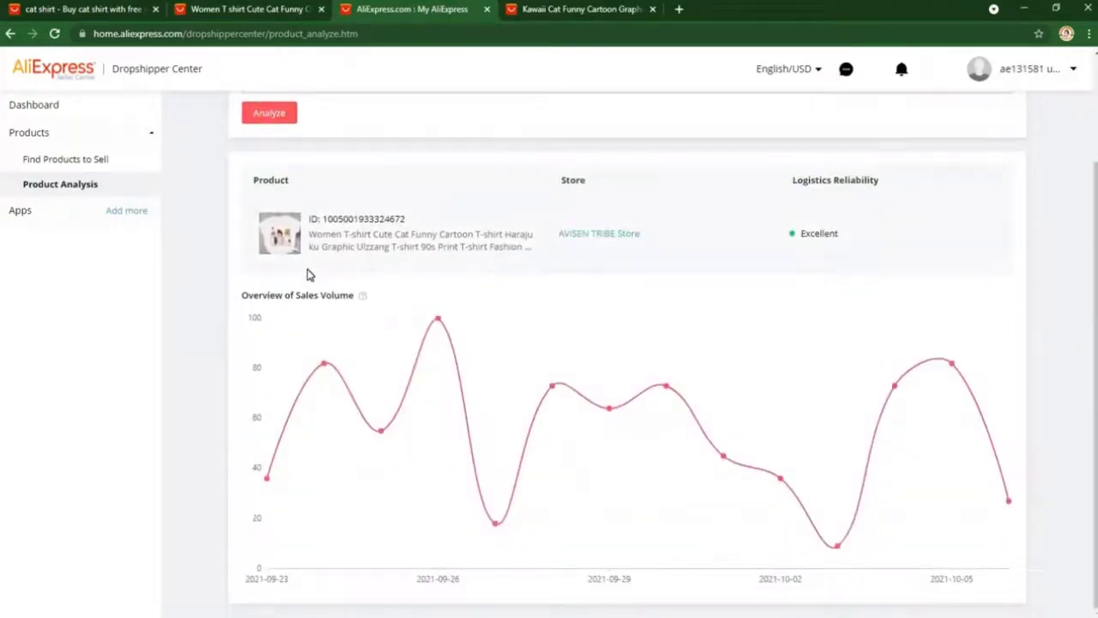
mouse_move(667, 394)
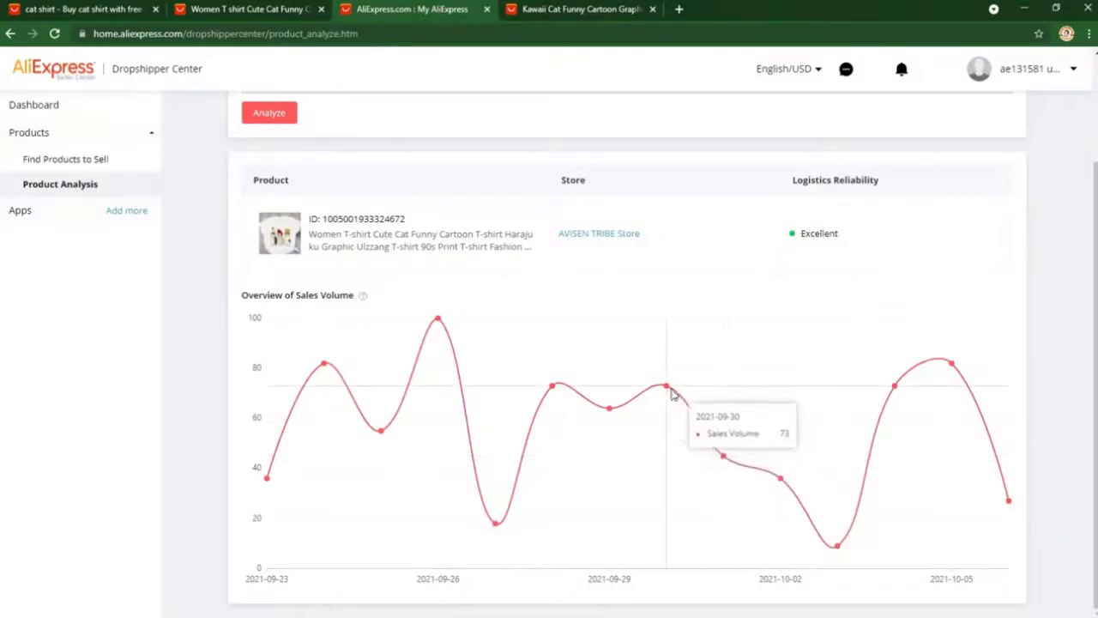
mouse_move(885, 399)
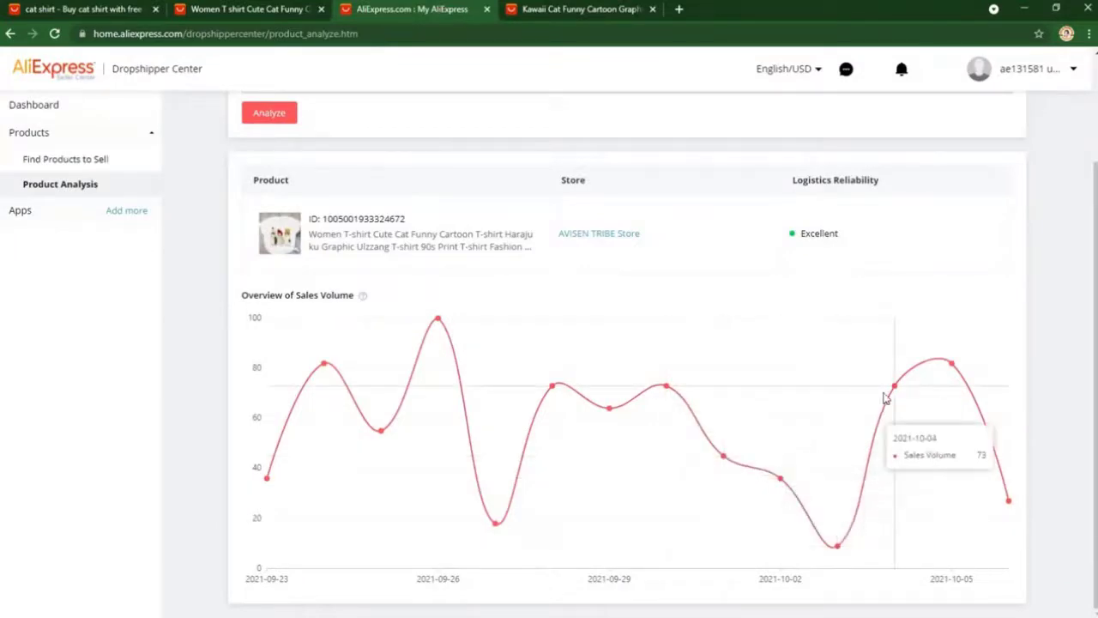